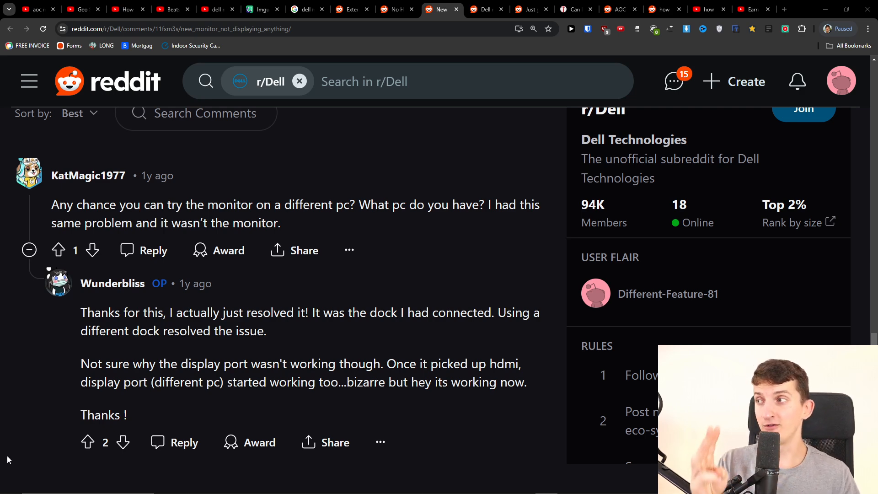
{"action": "mouse_move", "coordinate": [251, 300]}
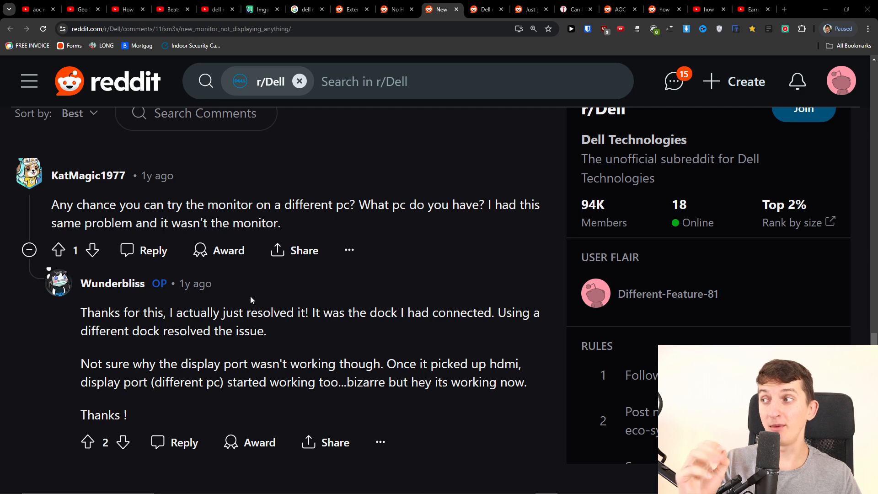
{"action": "left_click_drag", "start_coordinate": [124, 313], "coordinate": [256, 312]}
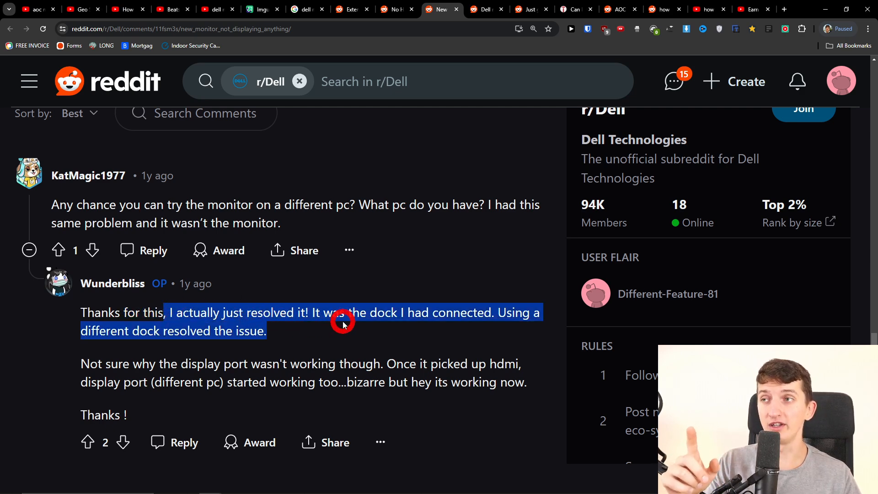
{"action": "left_click", "coordinate": [342, 322]}
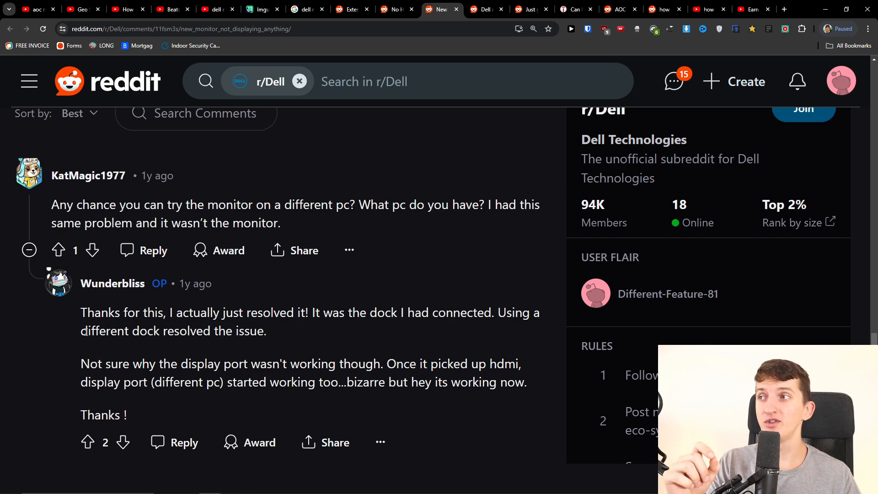
{"action": "scroll", "scroll_direction": "up", "scroll_amount": 3}
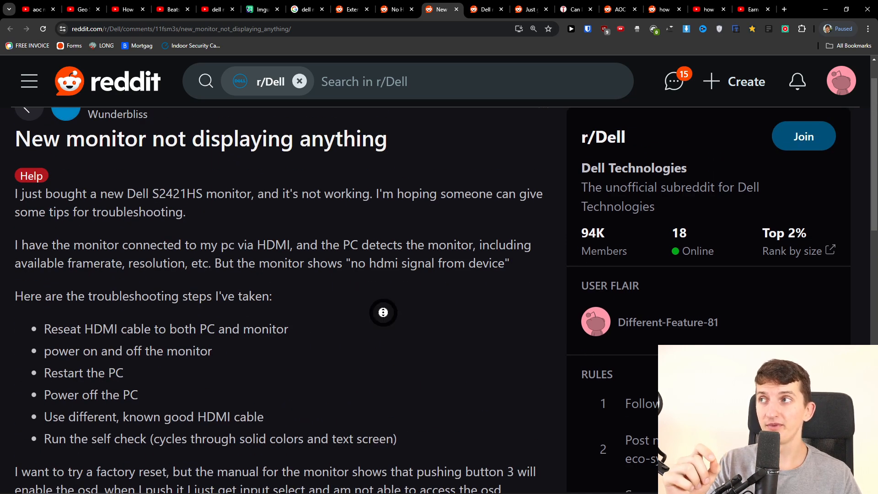
{"action": "scroll", "scroll_direction": "down", "scroll_amount": 3}
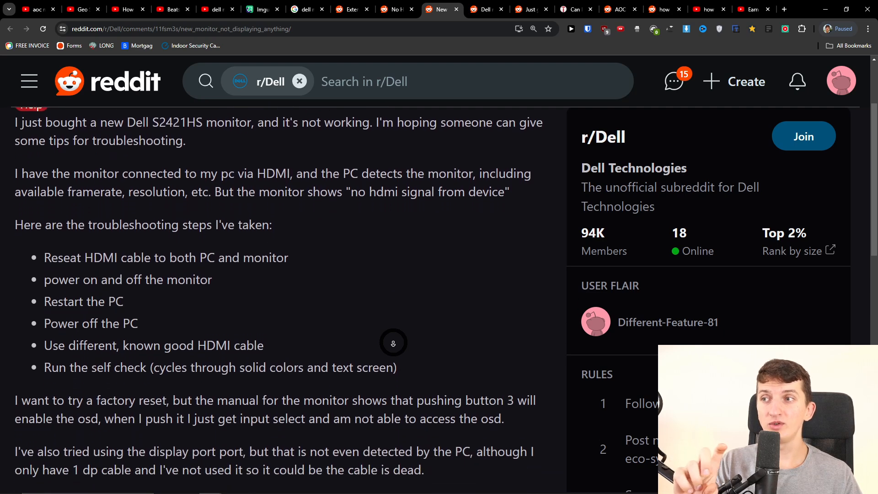
{"action": "scroll", "scroll_direction": "down", "scroll_amount": 3}
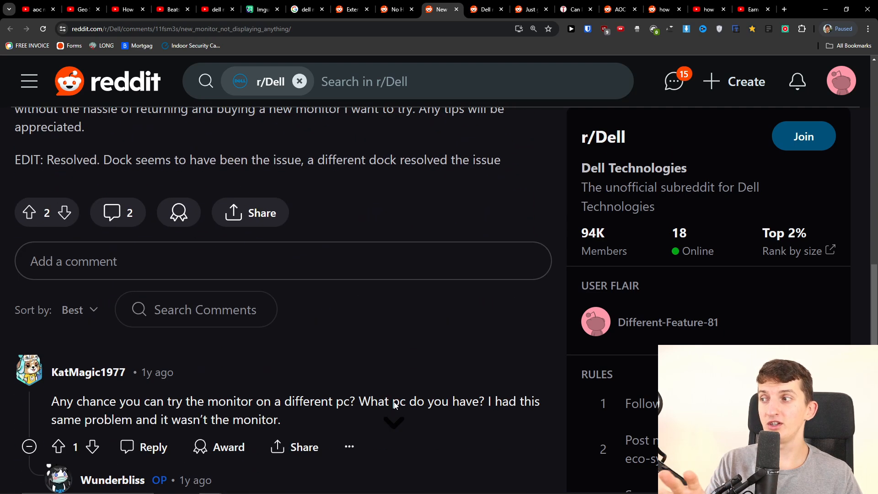
{"action": "scroll", "scroll_direction": "down", "scroll_amount": 3}
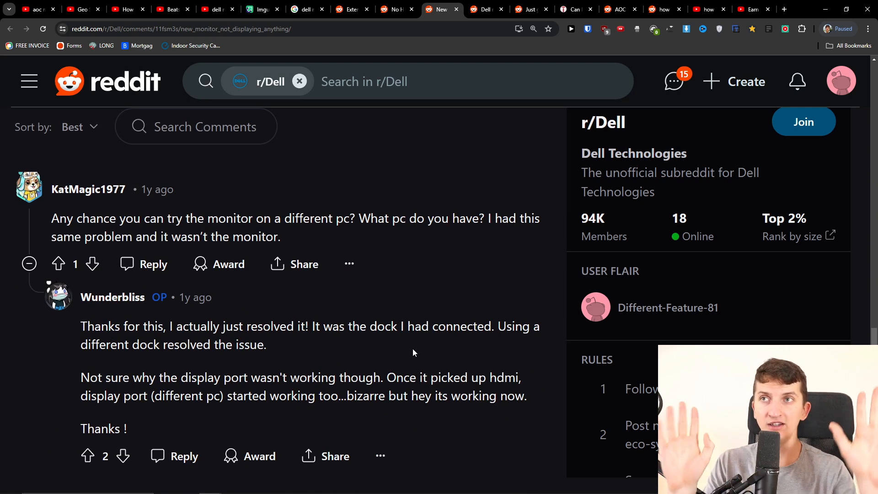